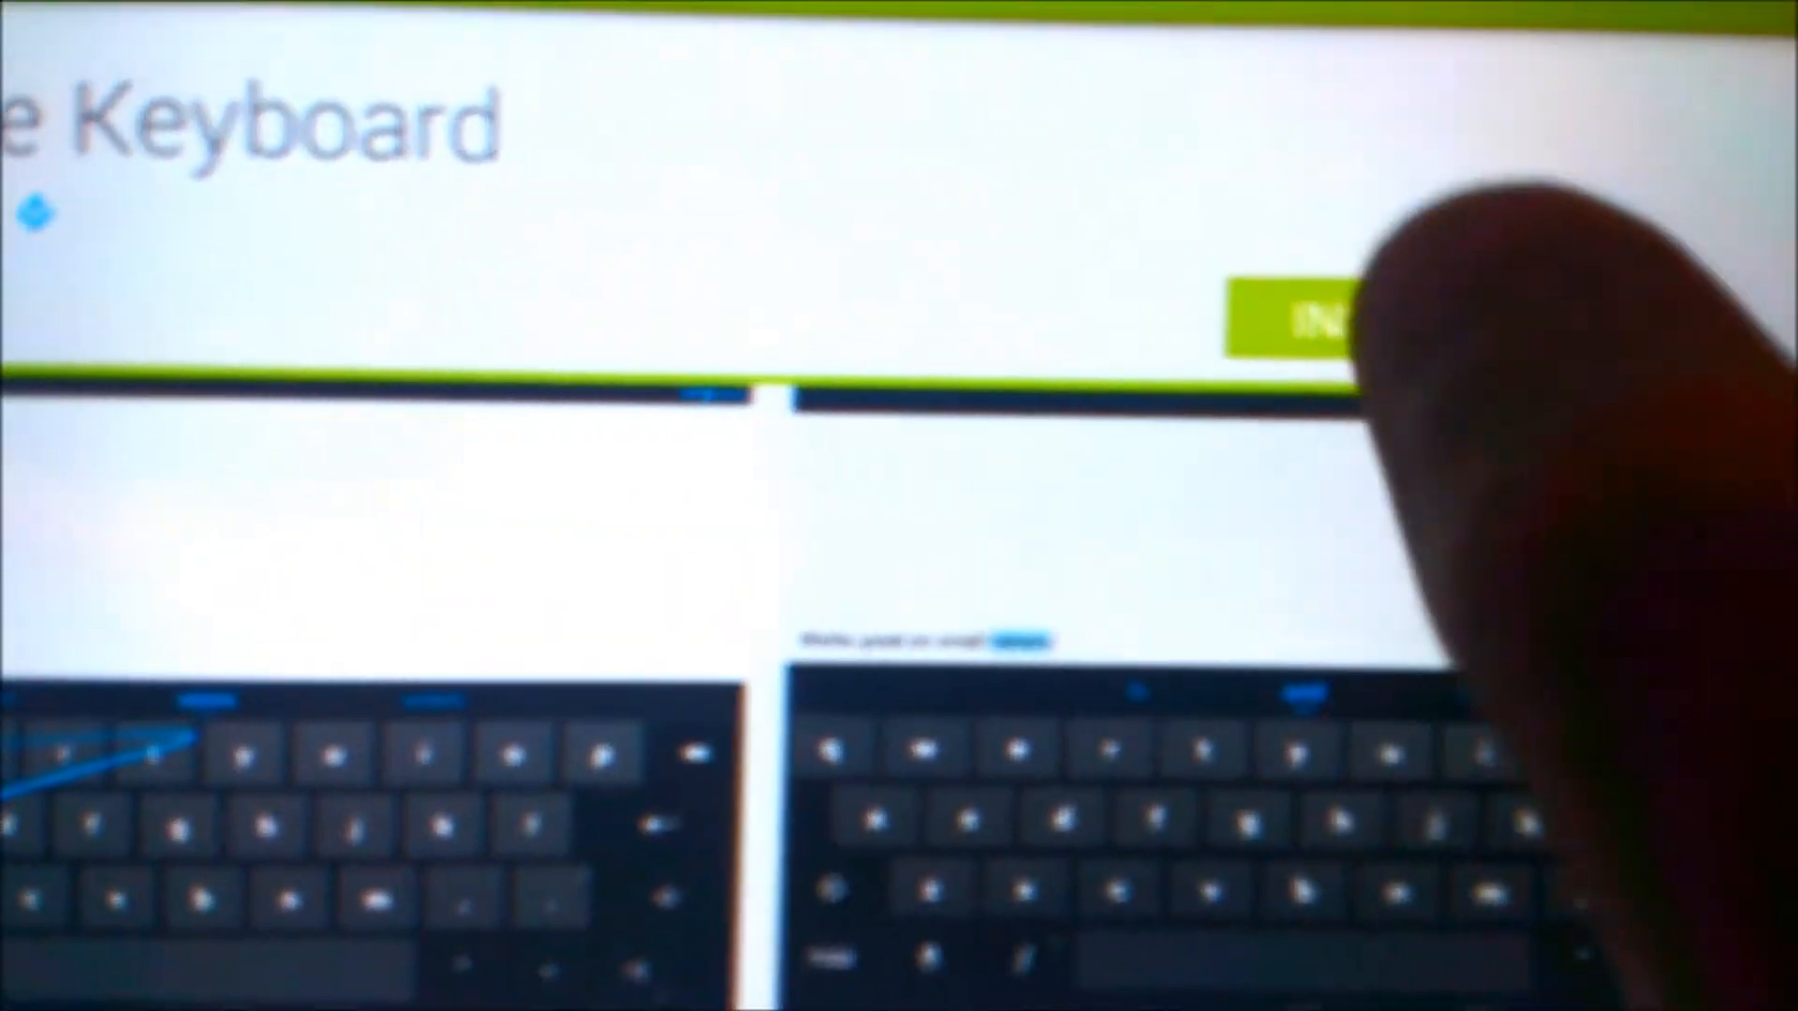
- Install Google Keyboard from the Play Store and launch its setup wizard
click(1307, 334)
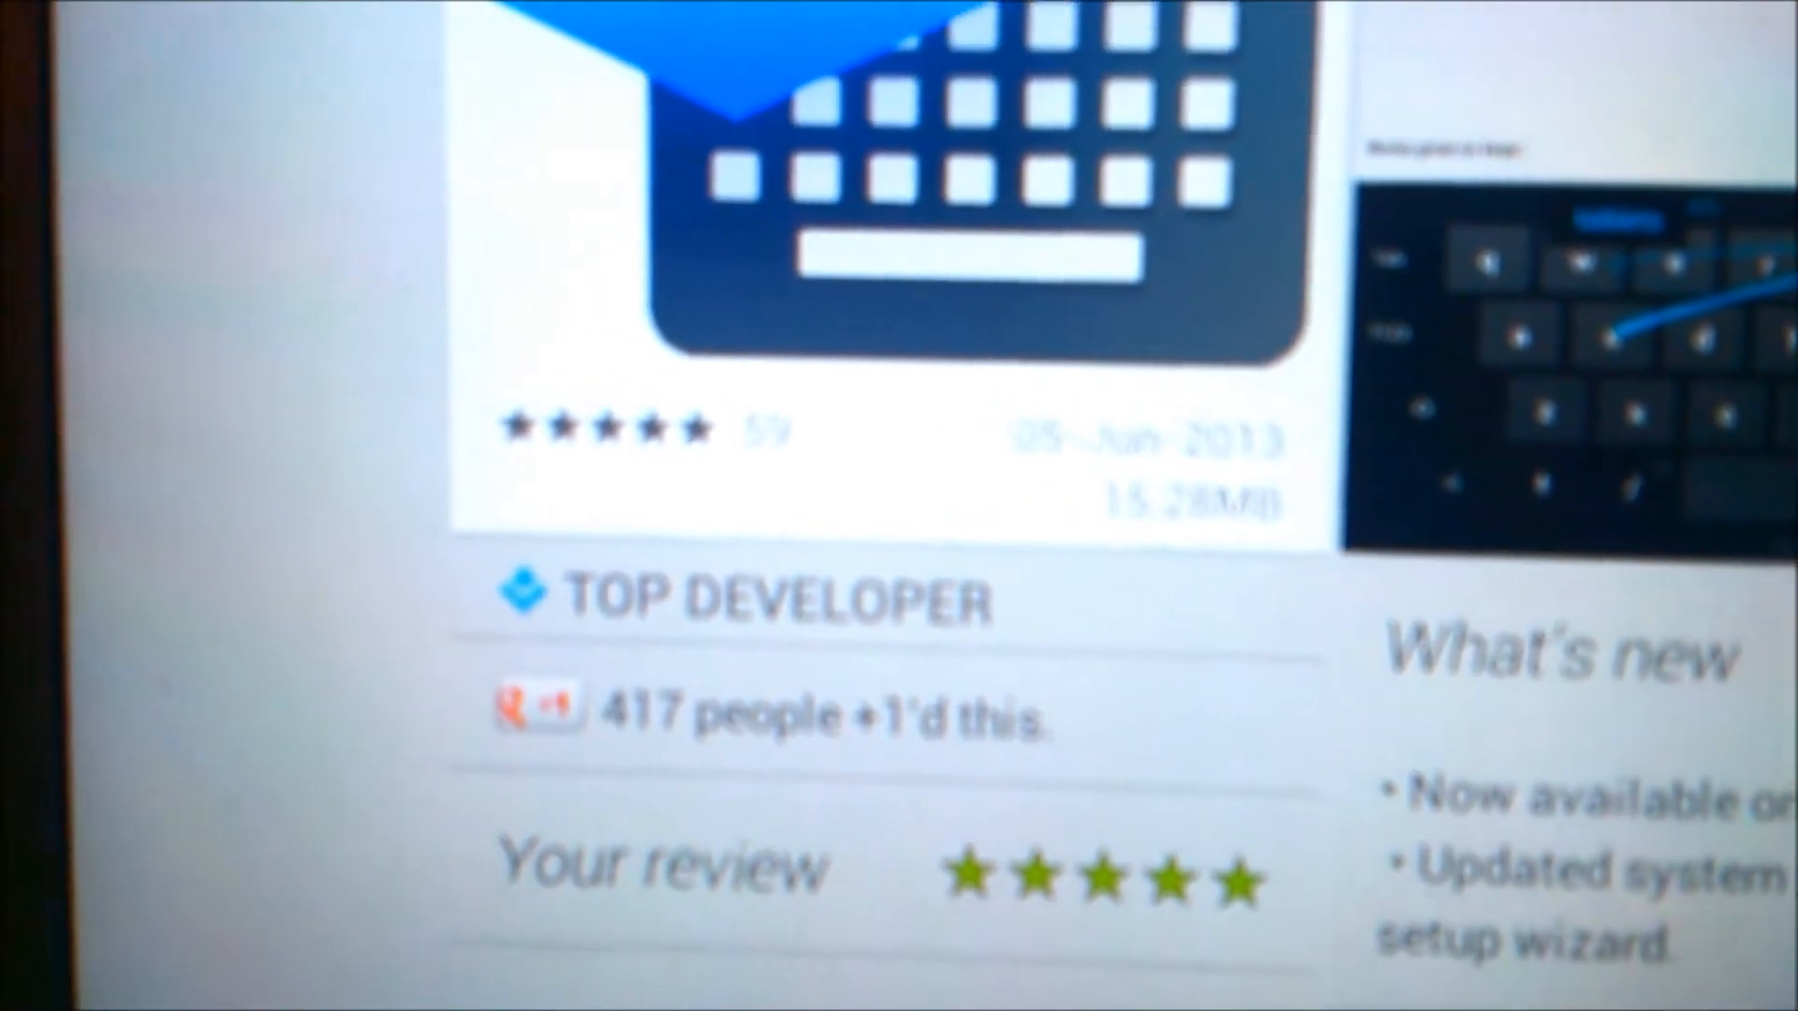
scroll(down, 3)
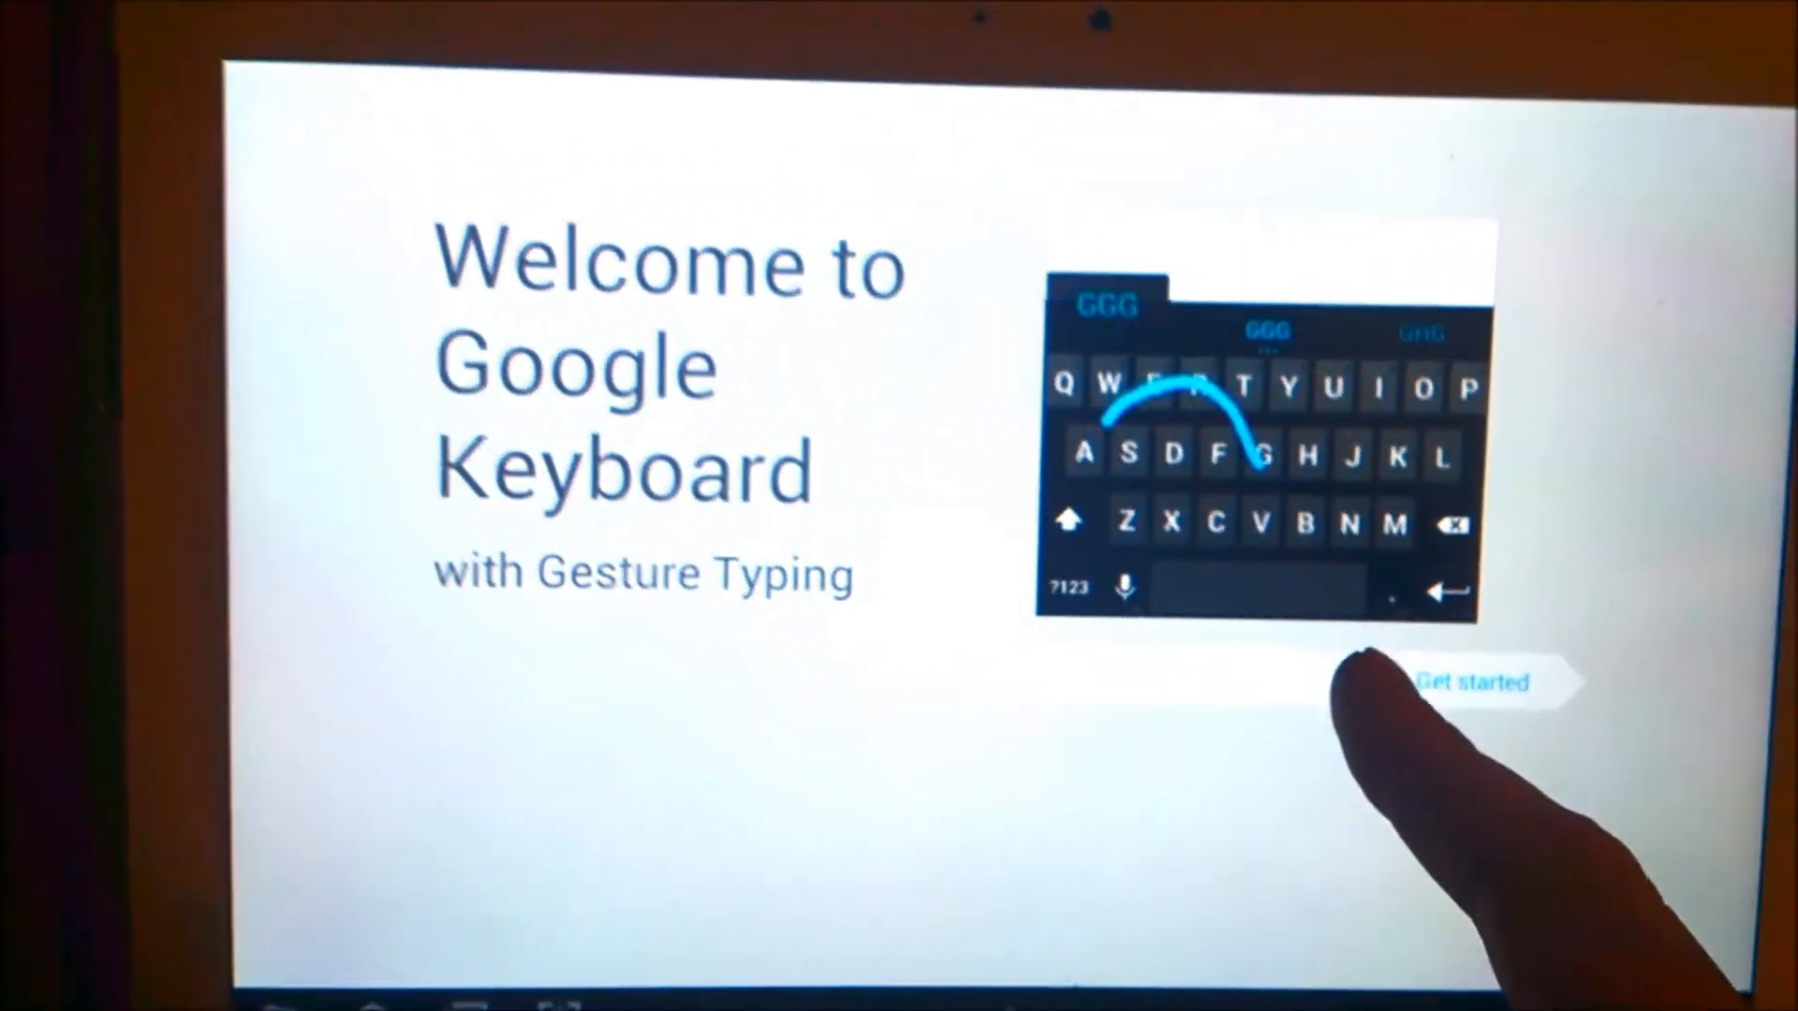
click(1473, 682)
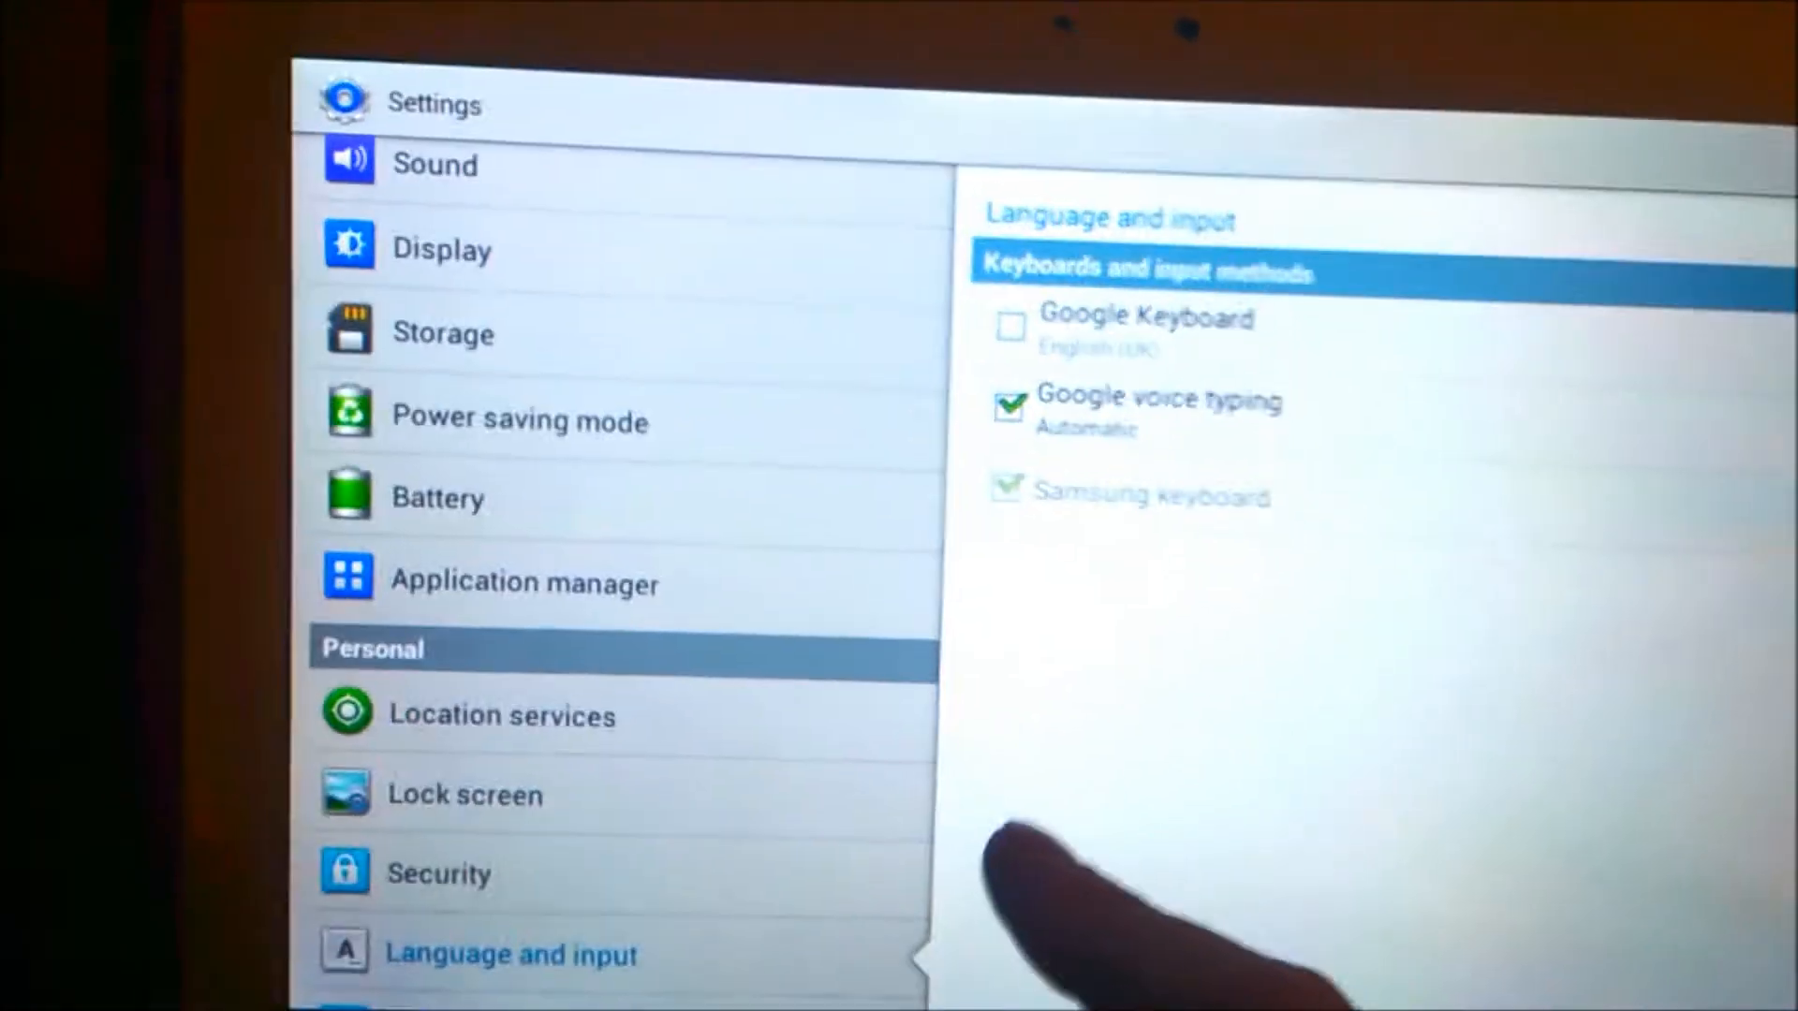
- Enable Google Keyboard in Language and input and select English (UK) Google Keyboard as active
click(1010, 326)
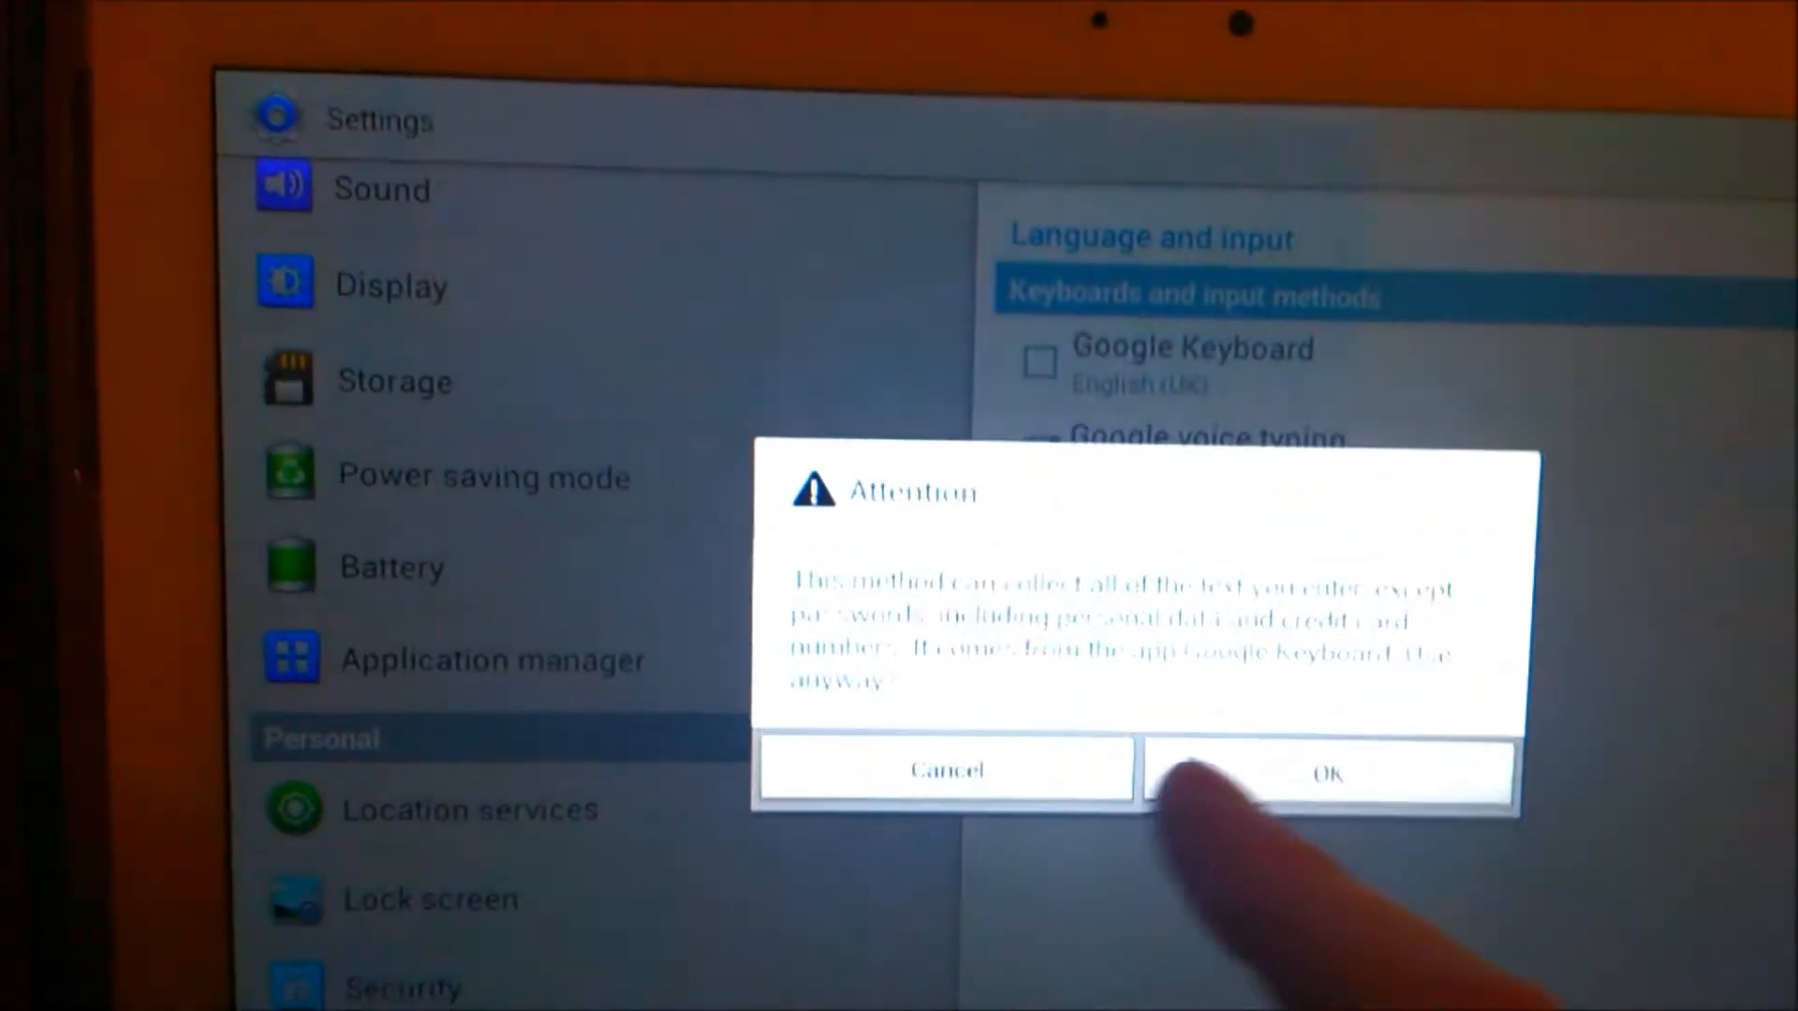
click(1326, 770)
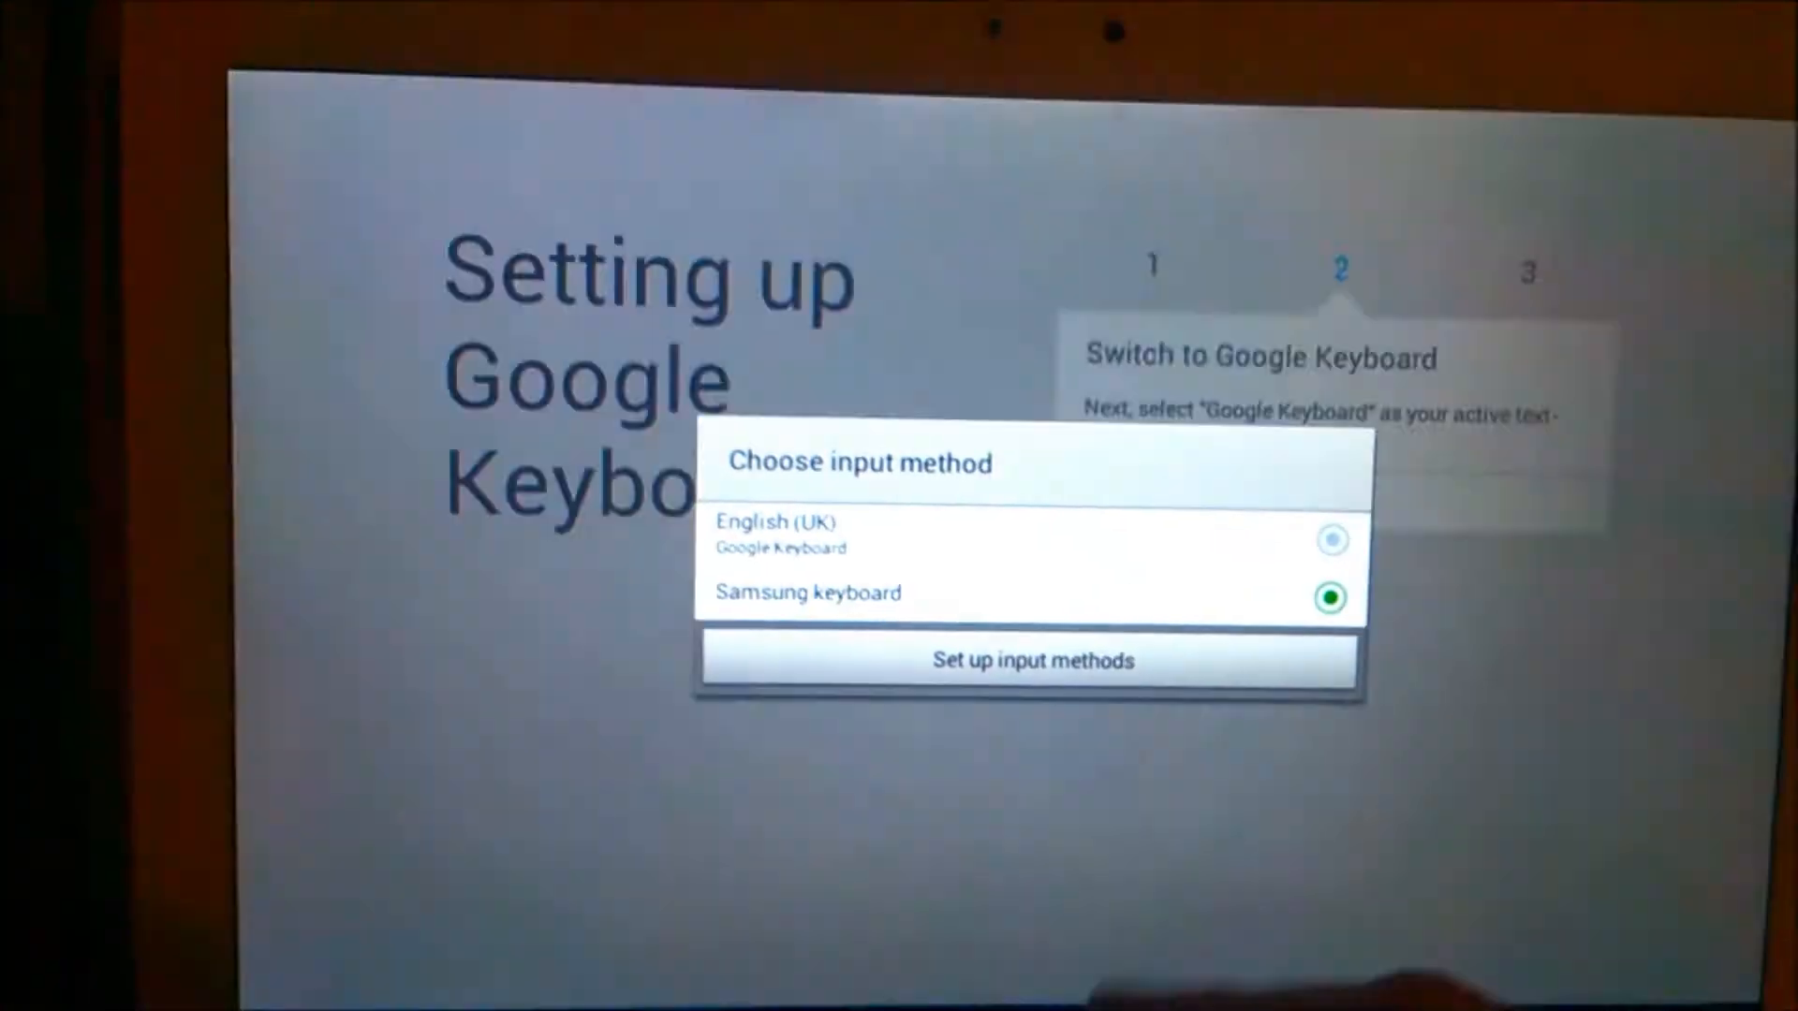
click(1033, 540)
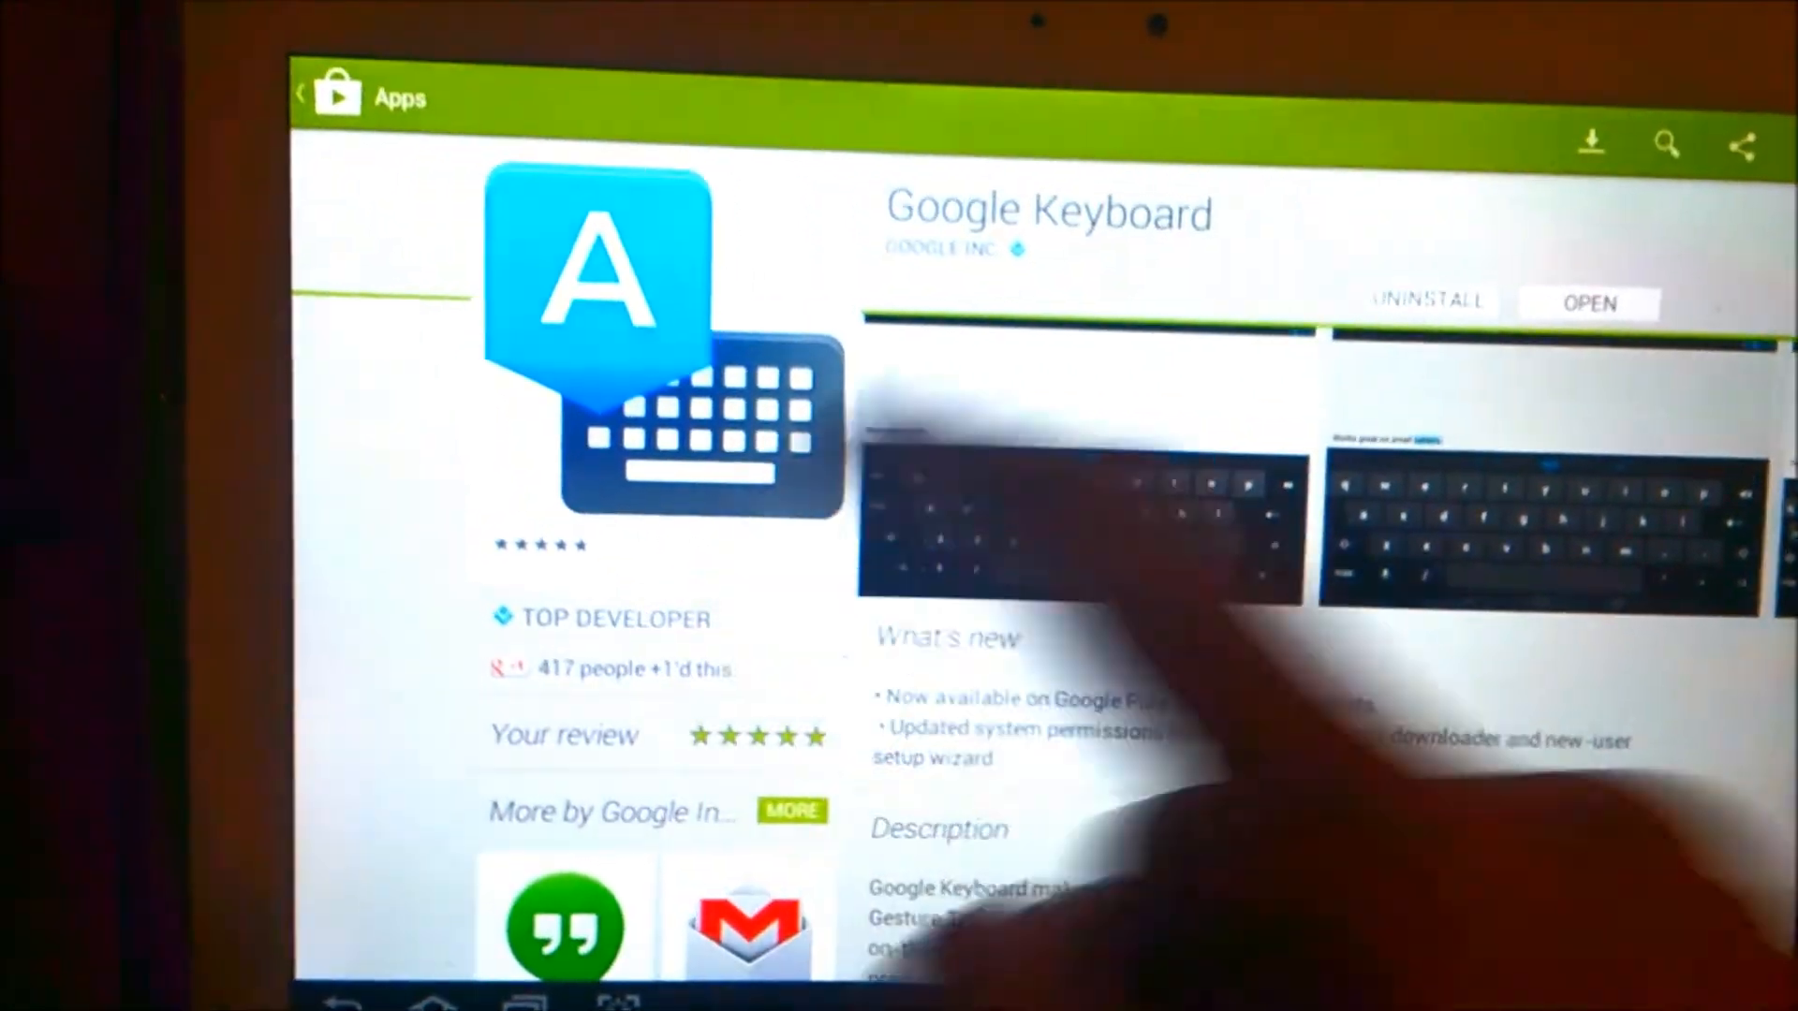
- Gesture-type the word 'grass' into the Play Store search by swiping g-r-a-s-s
click(1667, 144)
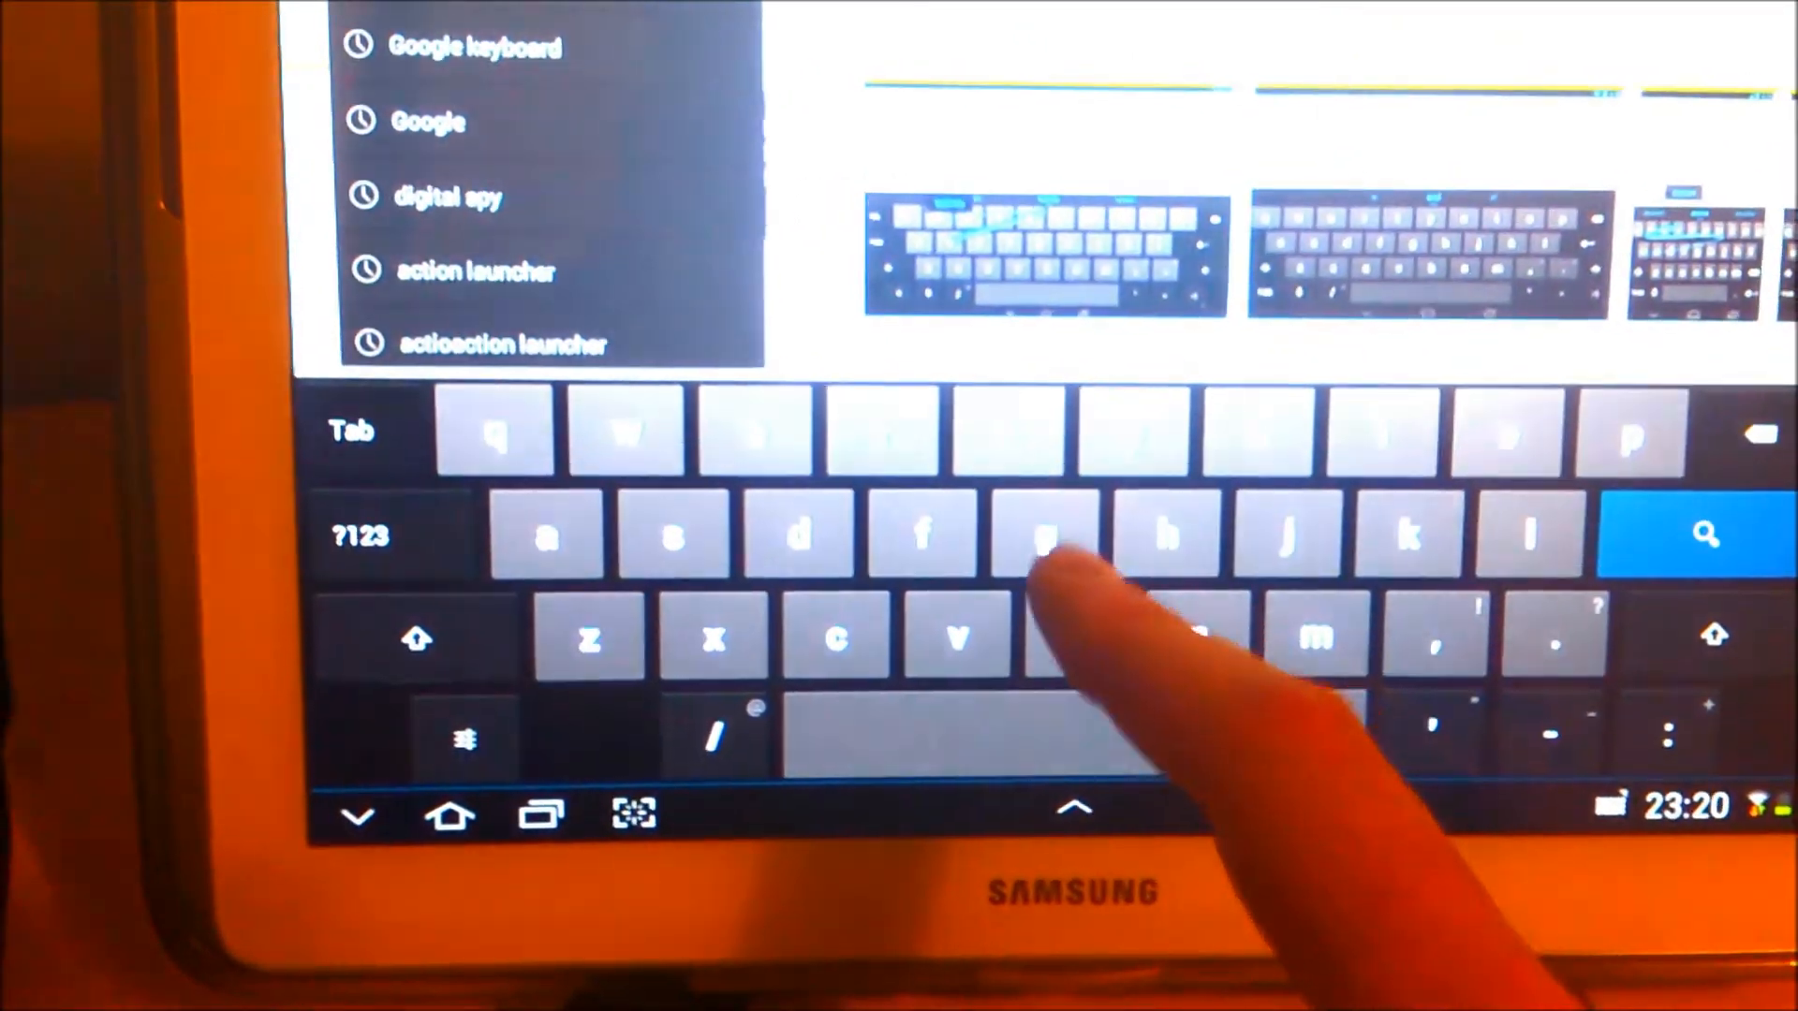
click(1158, 536)
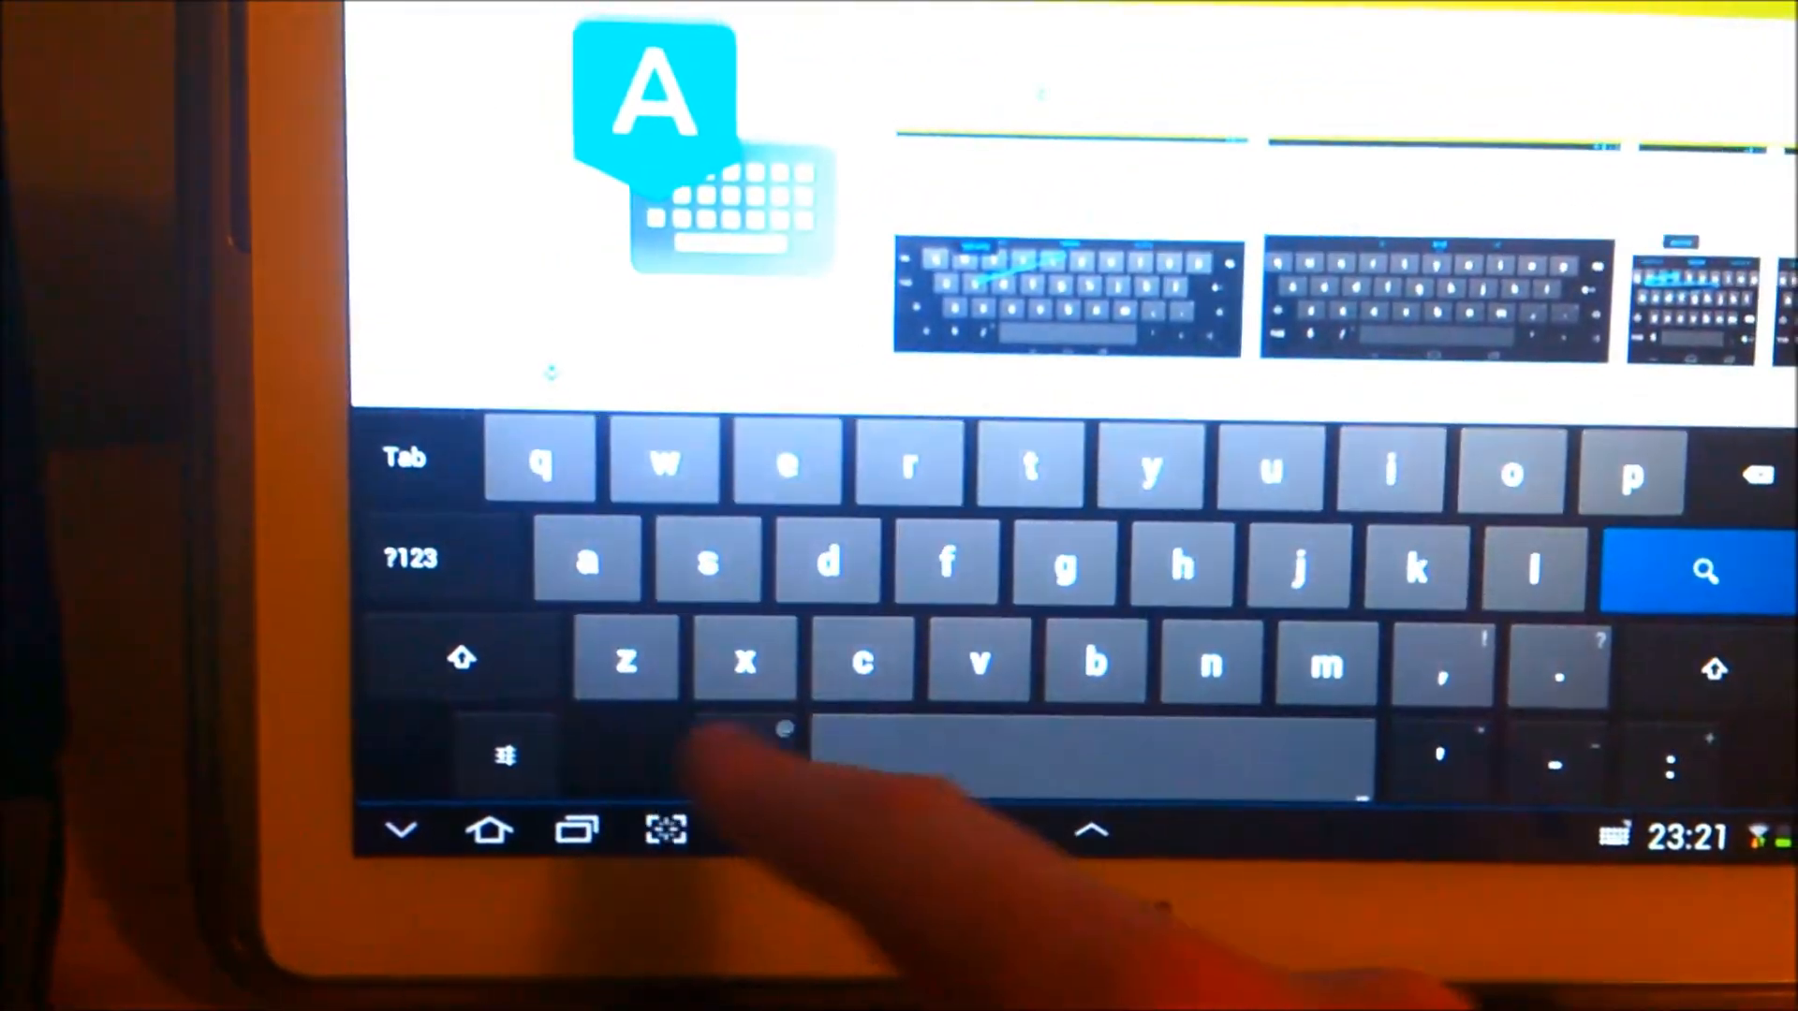
drag(590, 562, 1037, 470)
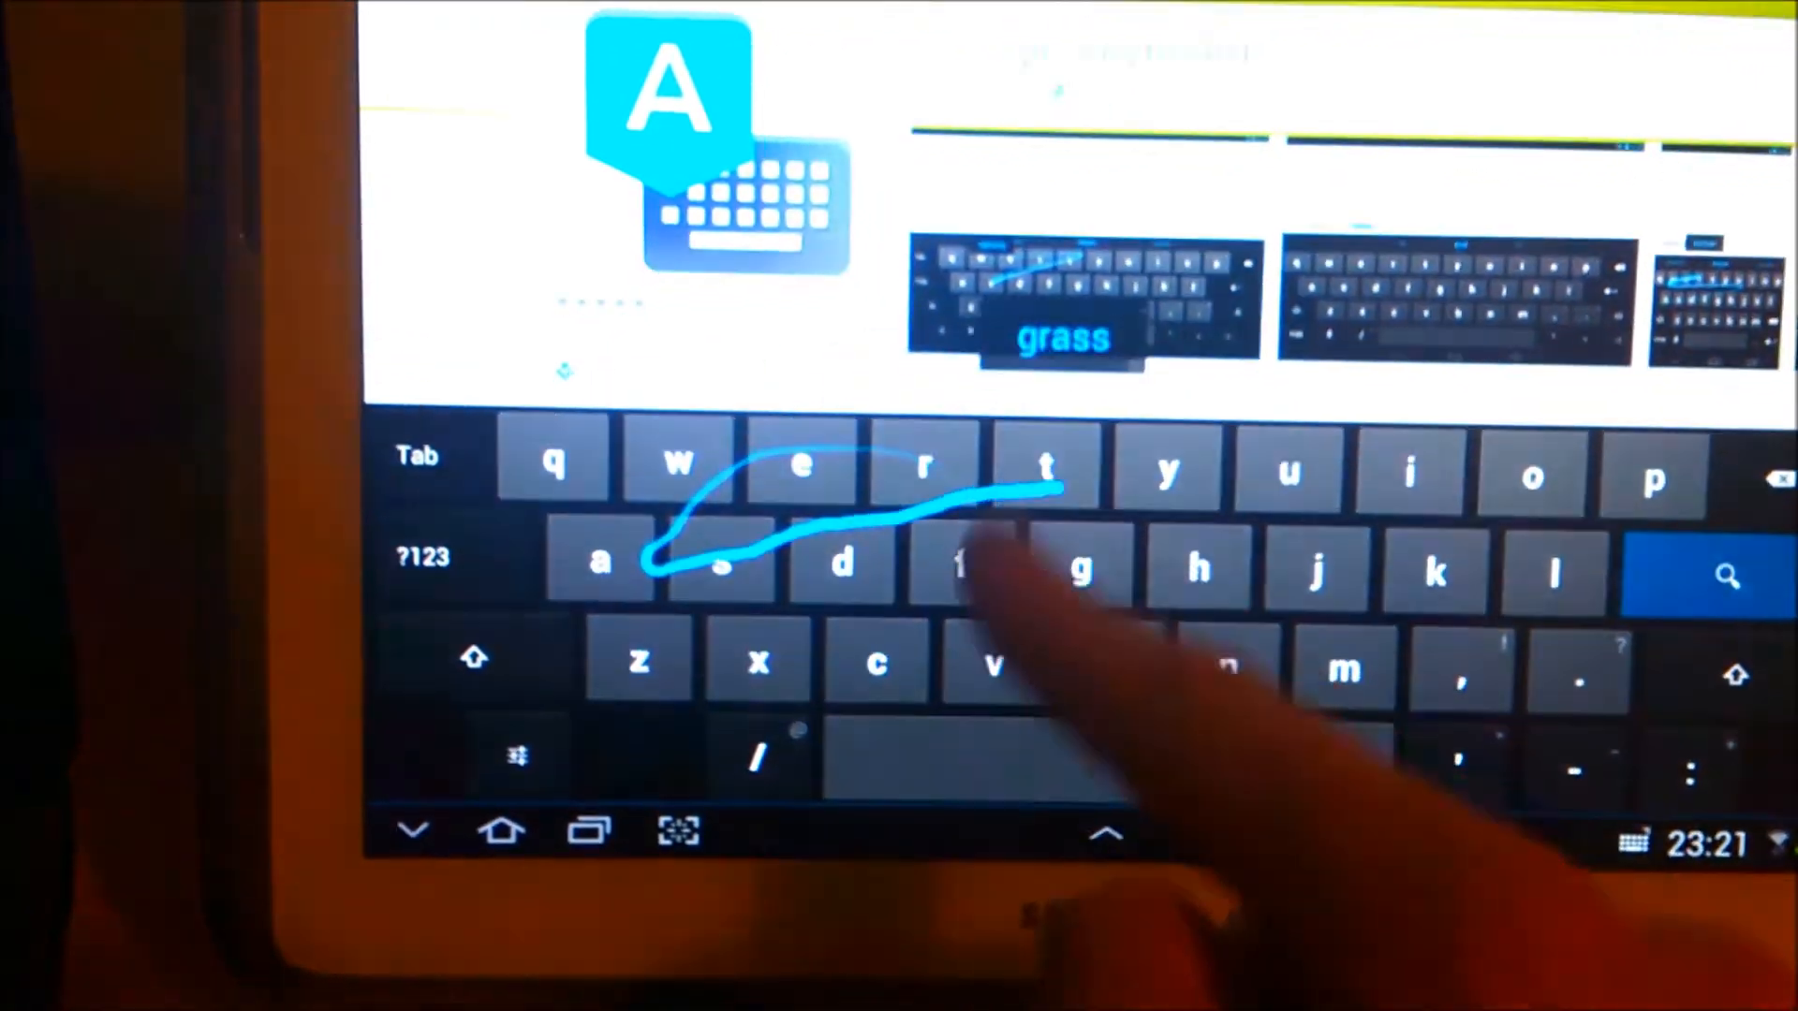